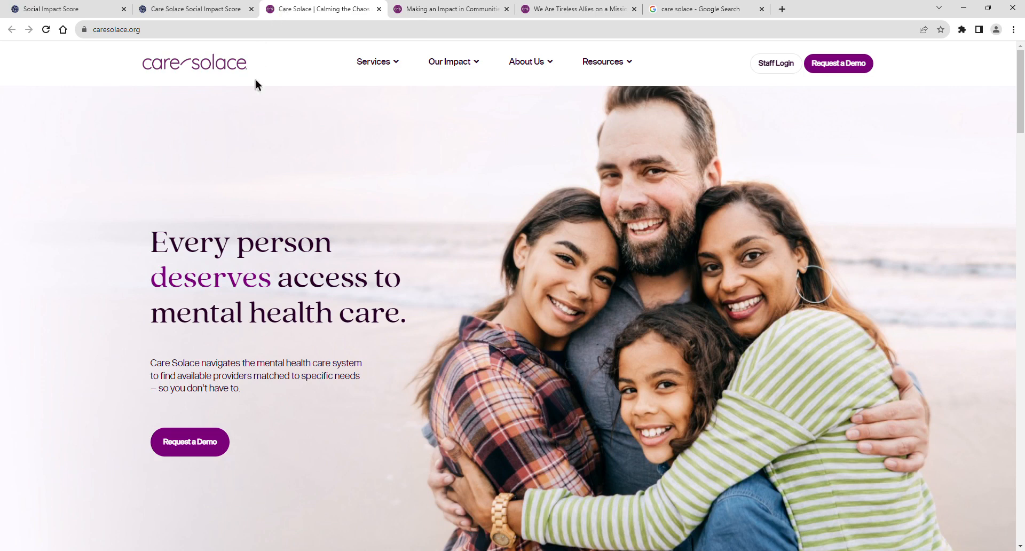
mouse_move(286, 247)
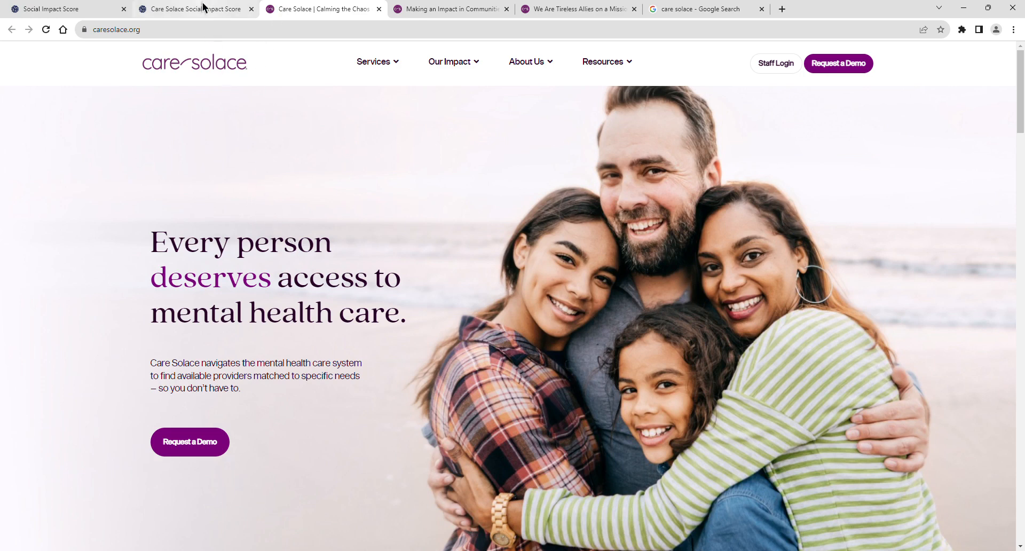
Review Care Solace's Social Impact Score listing and its homepage impact stats.
left_click(191, 9)
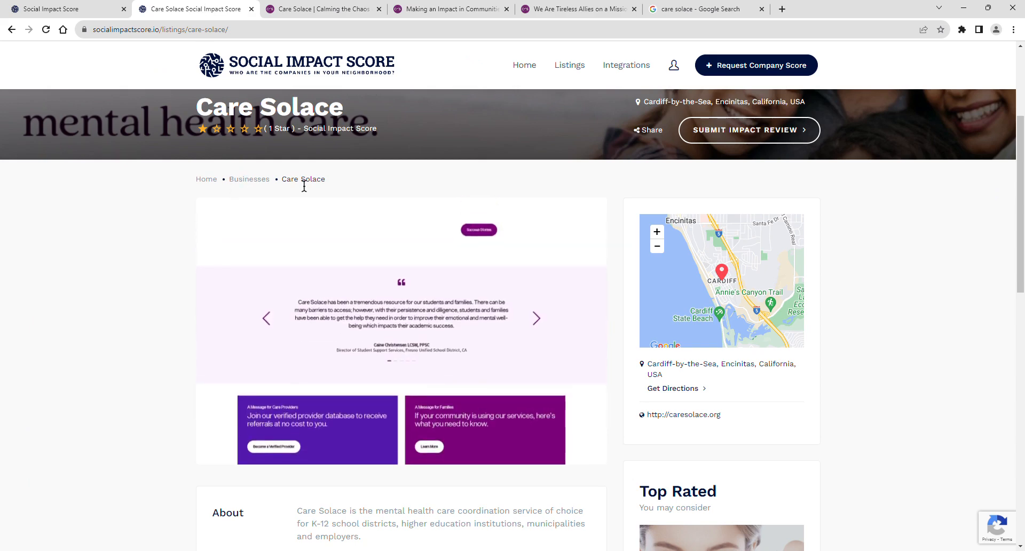
scroll("down", 3)
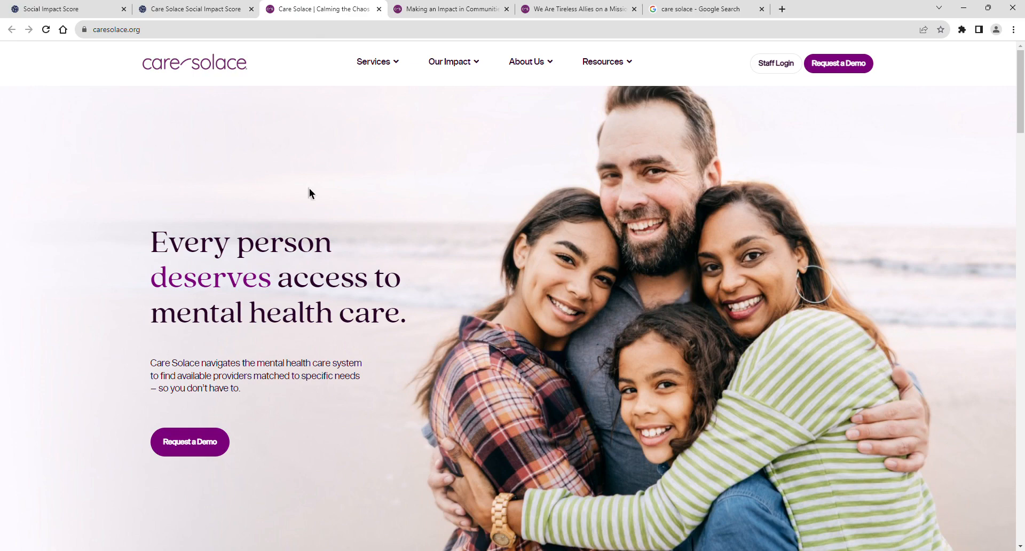
scroll("down", 3)
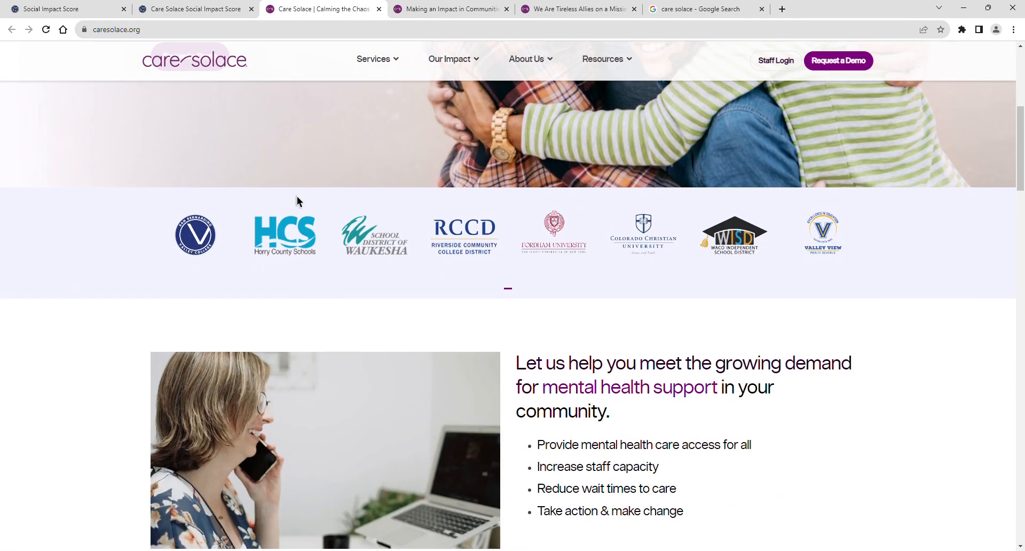
scroll("down", 3)
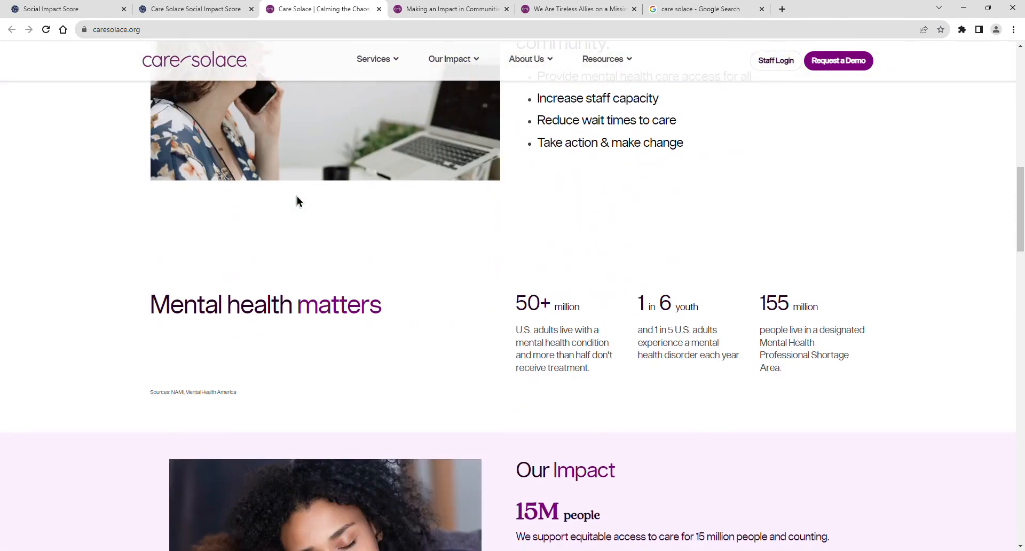
scroll("down", 3)
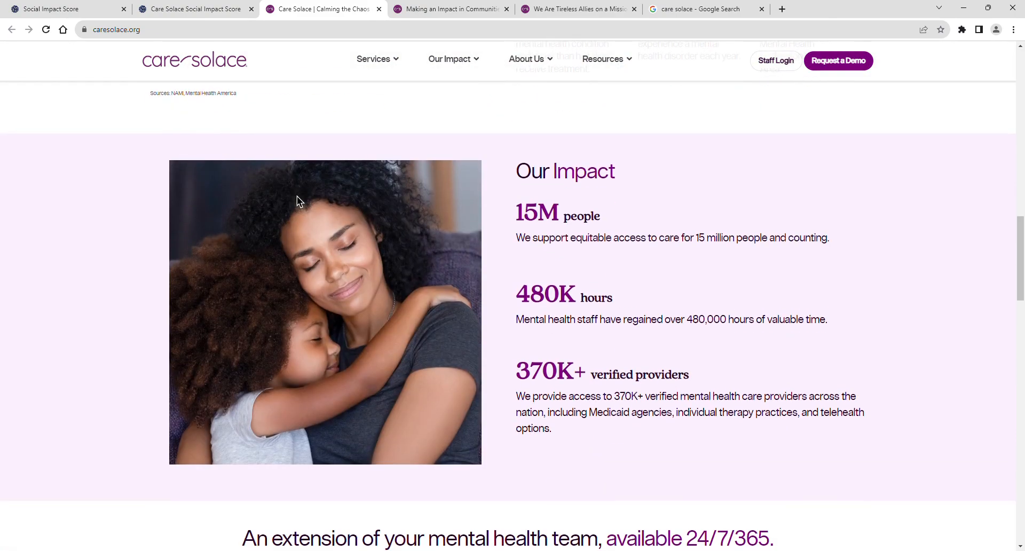
Look through the Google results for 'care solace' — its site, LinkedIn and school district pages.
left_click(699, 9)
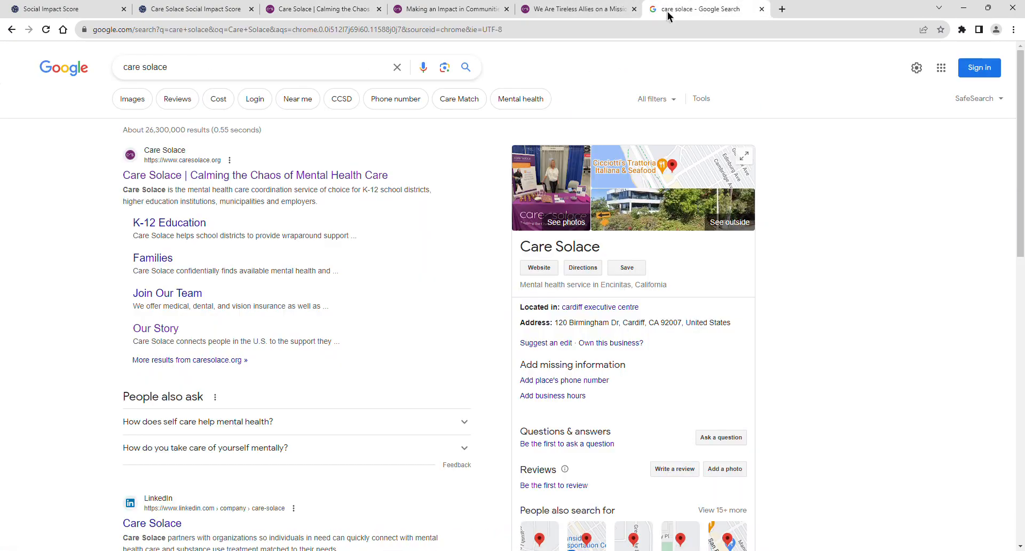
scroll("down", 3)
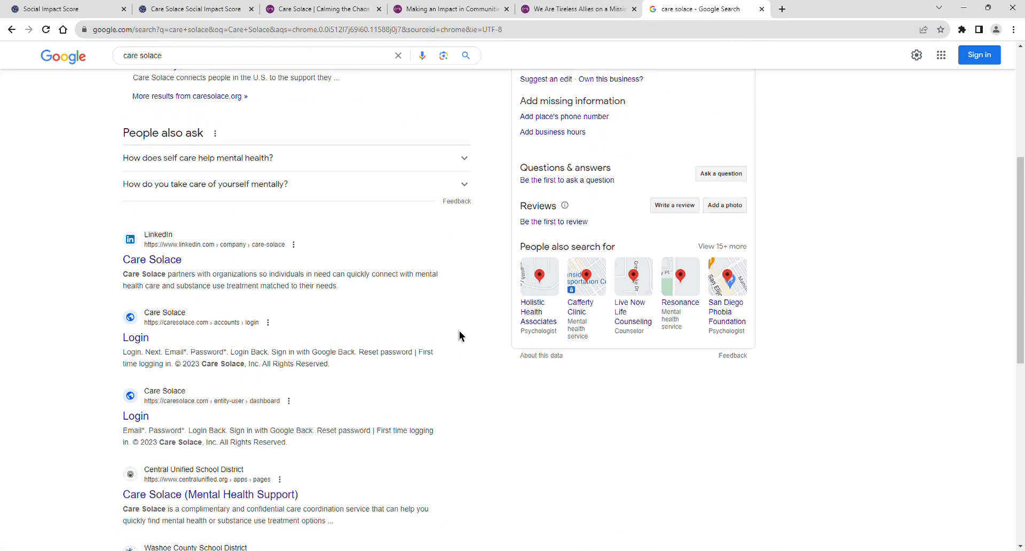
scroll("down", 3)
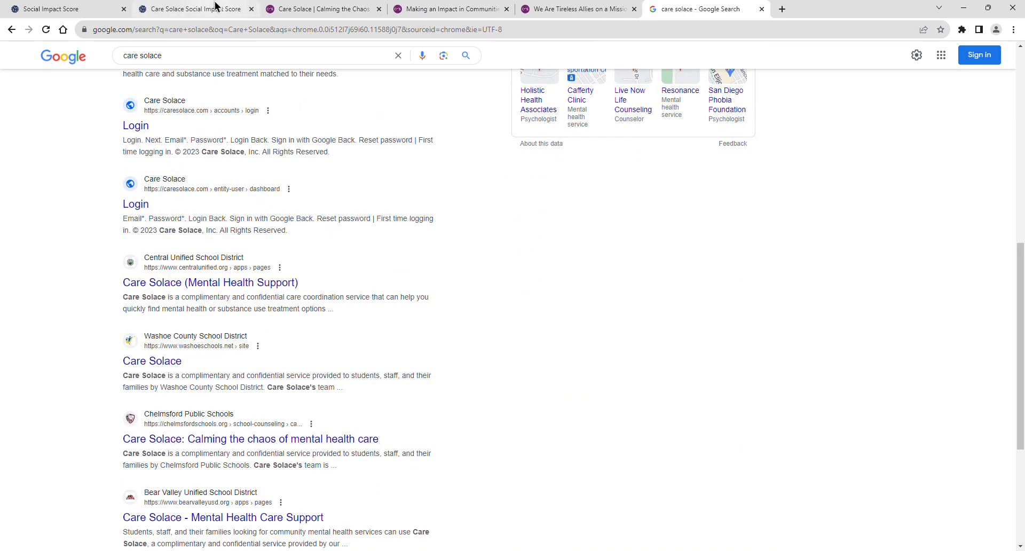
Review the listing's About, Community Sentiment and CSR details, highlighting the 'Minimal Effort' rating.
left_click(194, 9)
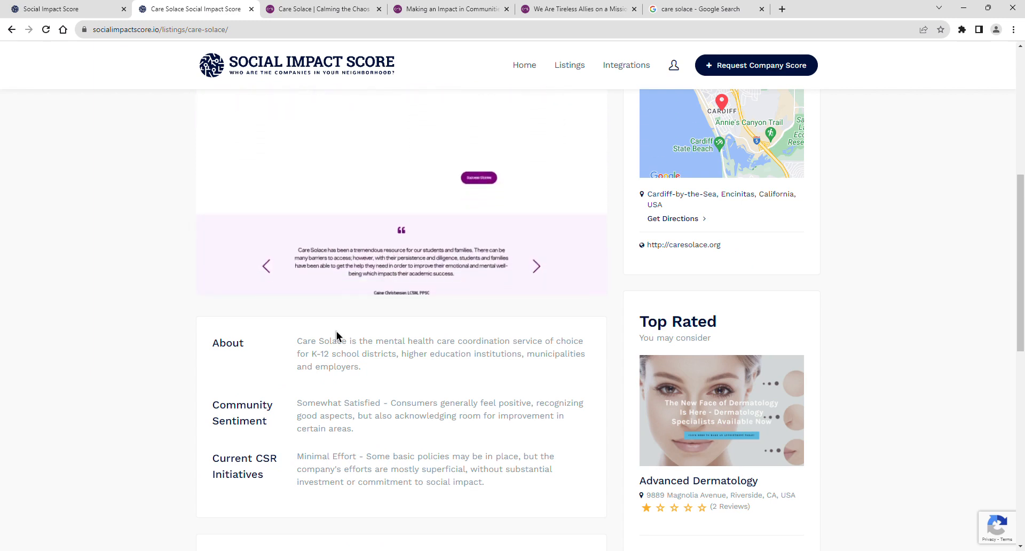
scroll("down", 3)
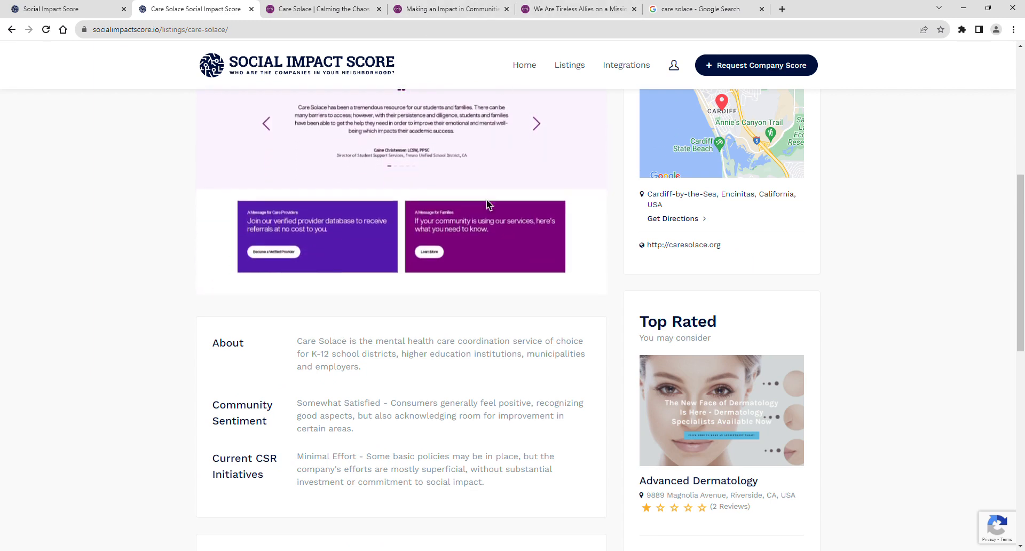
scroll("down", 3)
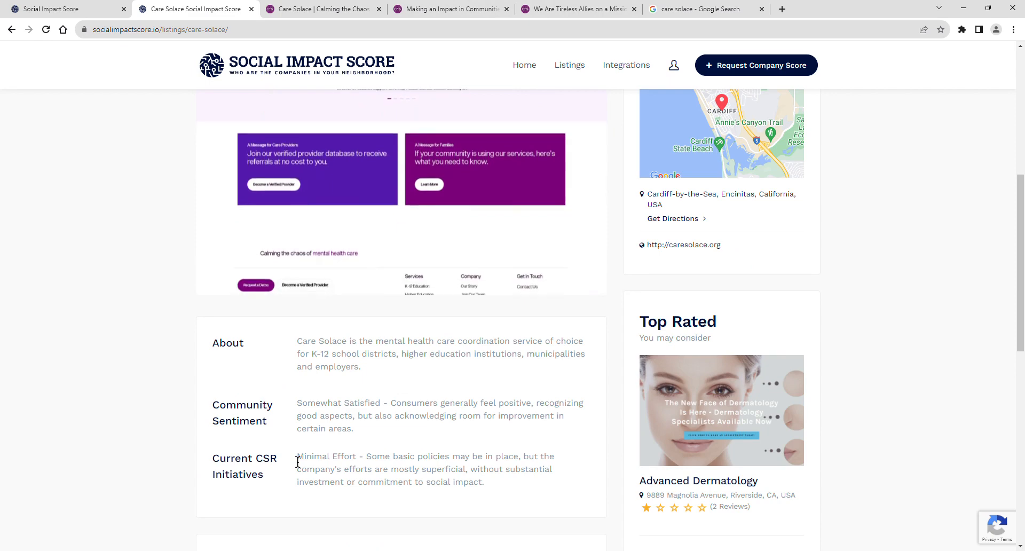
double_click(326, 456)
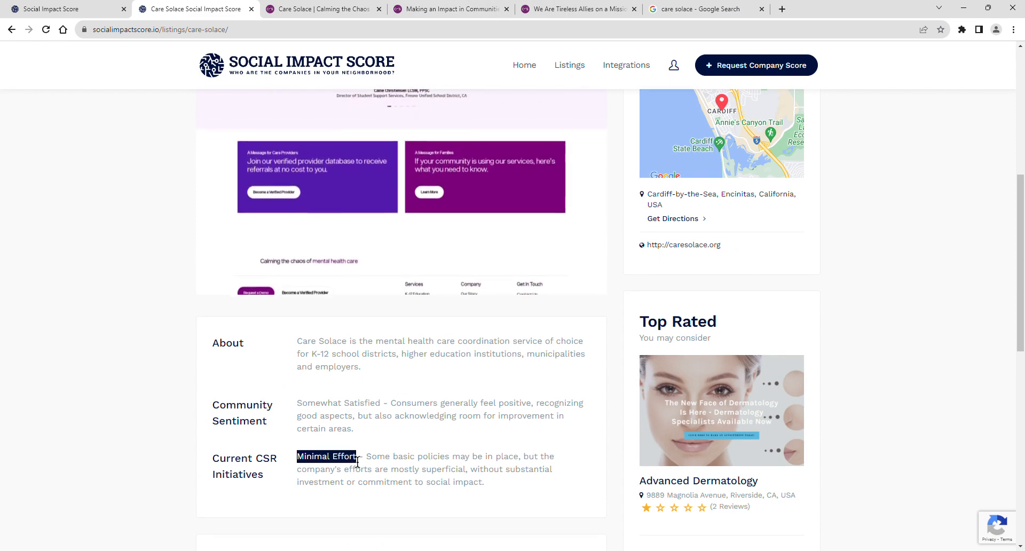
Read Care Solace's Our Story page — founder story, executive team, board — then move to Our Impact.
left_click(578, 9)
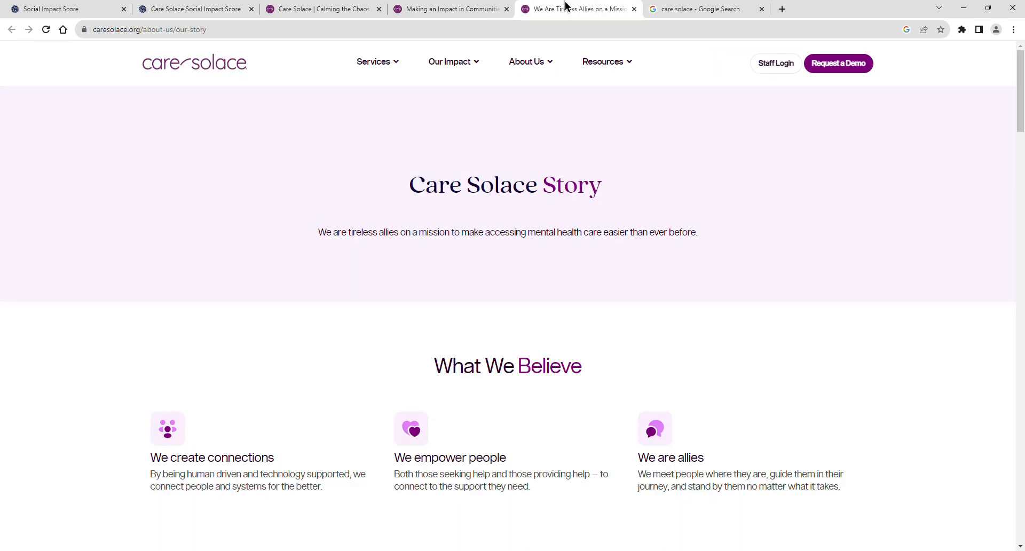
scroll("down", 3)
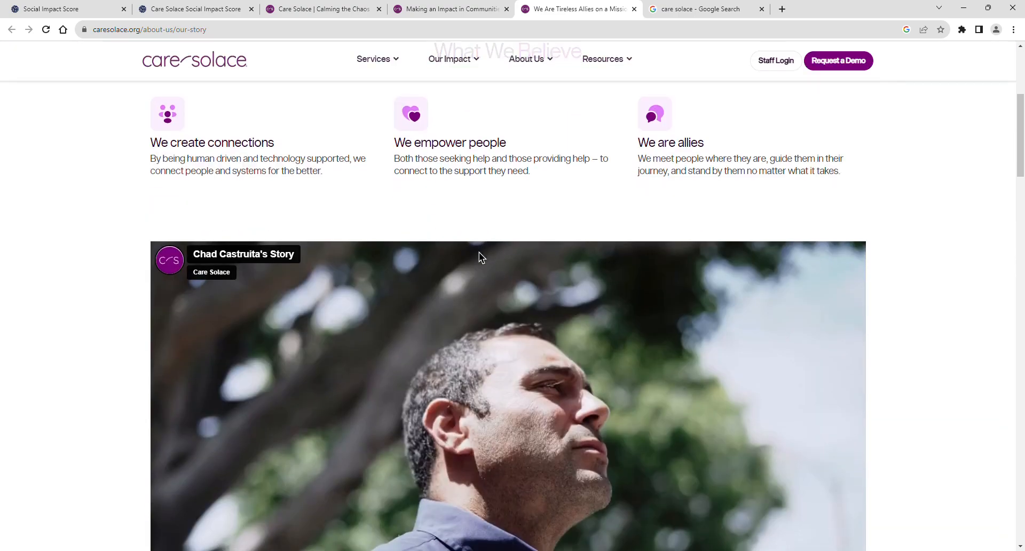
scroll("down", 3)
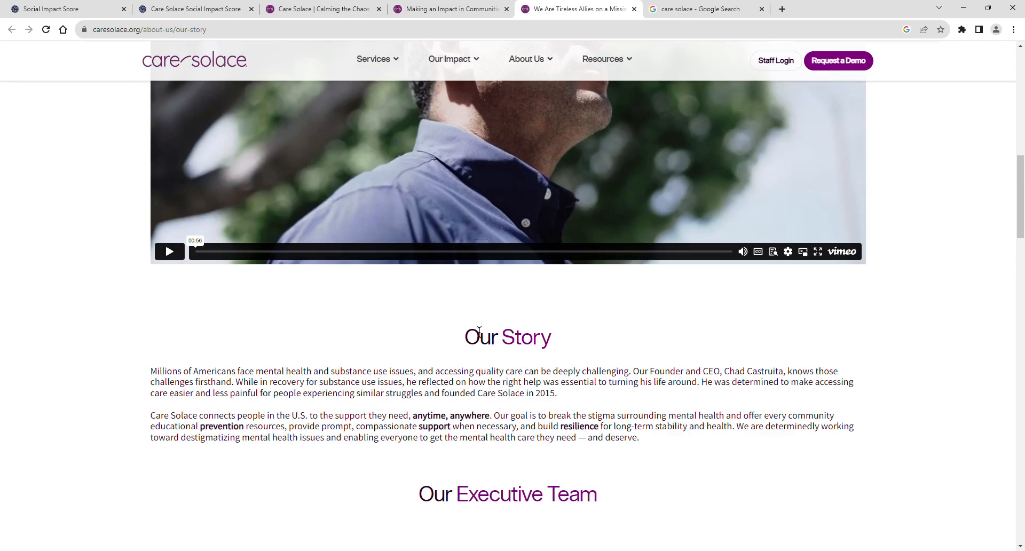
scroll("down", 3)
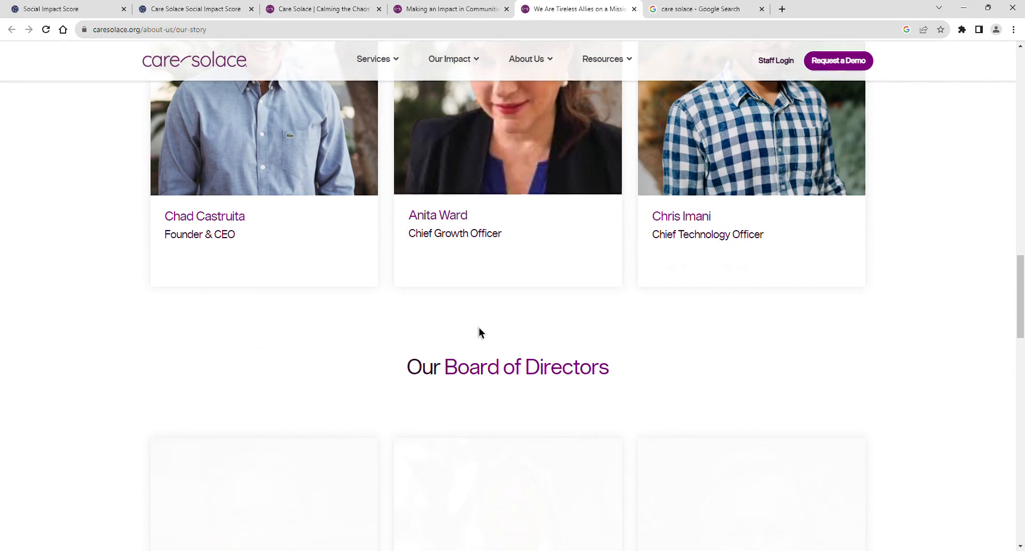
scroll("down", 3)
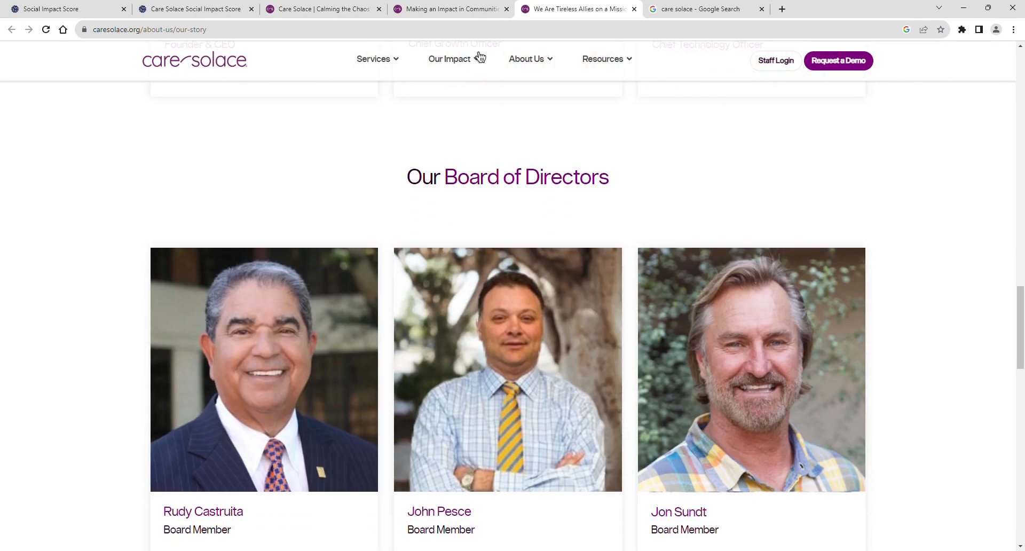
left_click(450, 61)
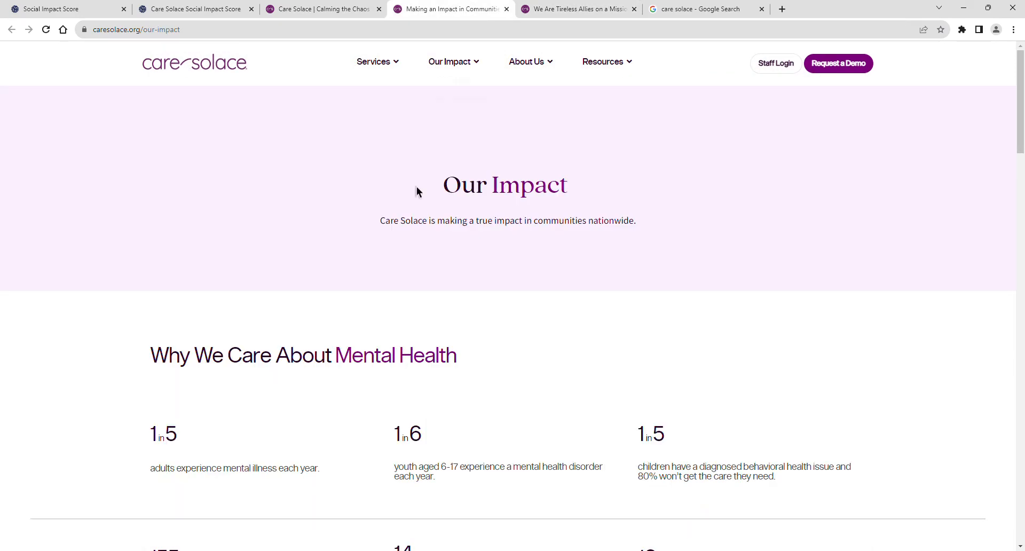
Look through the Our Impact statistics and return to the Social Impact Score listing.
scroll("down", 3)
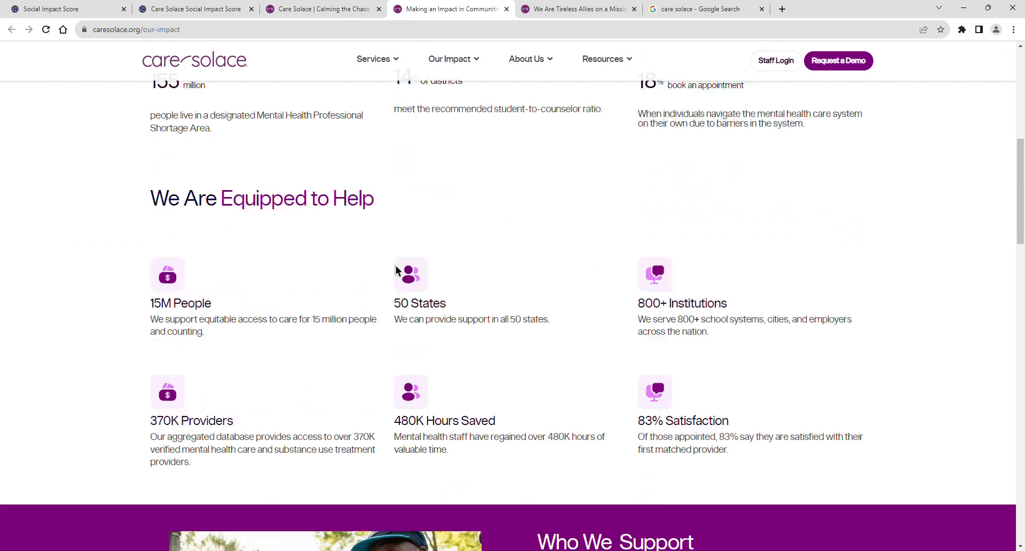
left_click(190, 9)
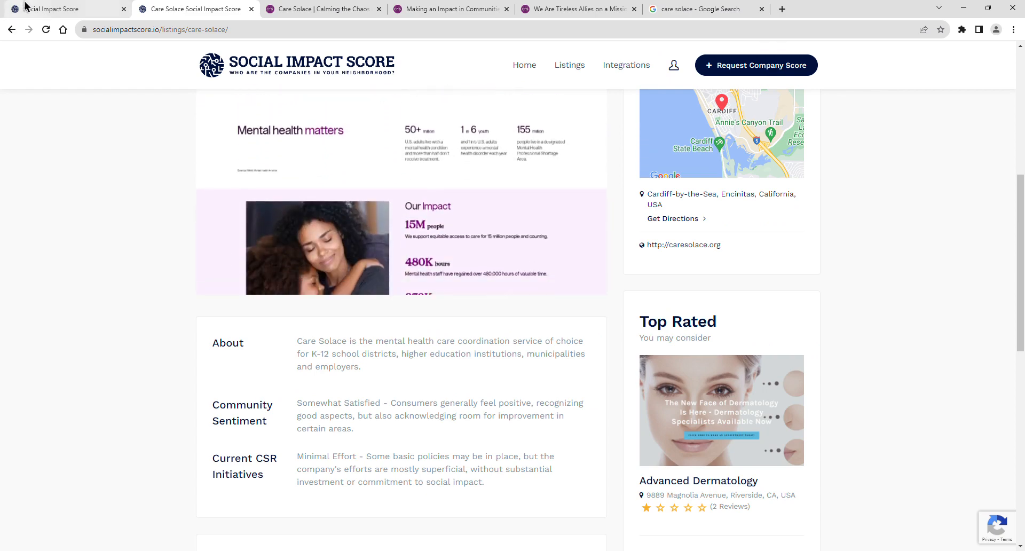
left_click(65, 8)
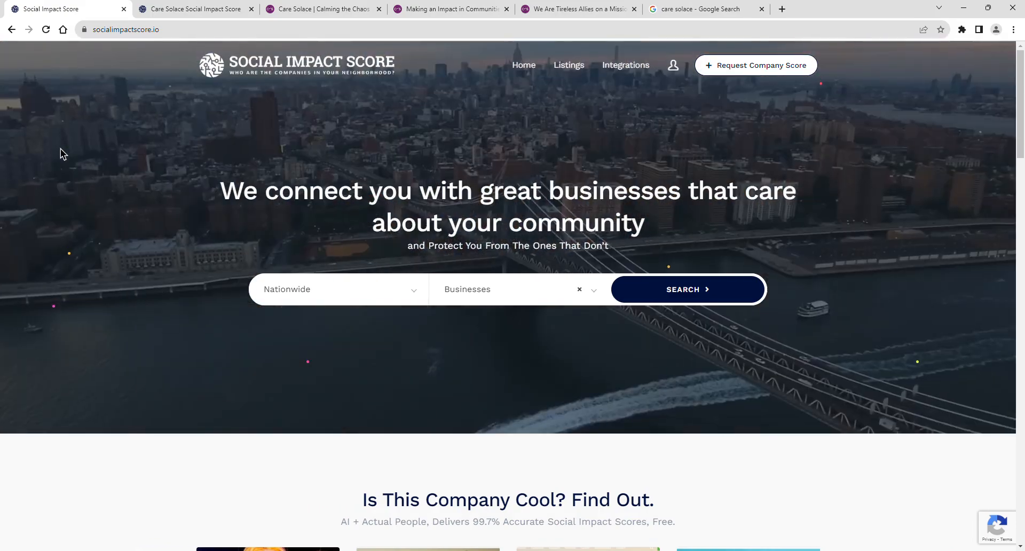
scroll("down", 3)
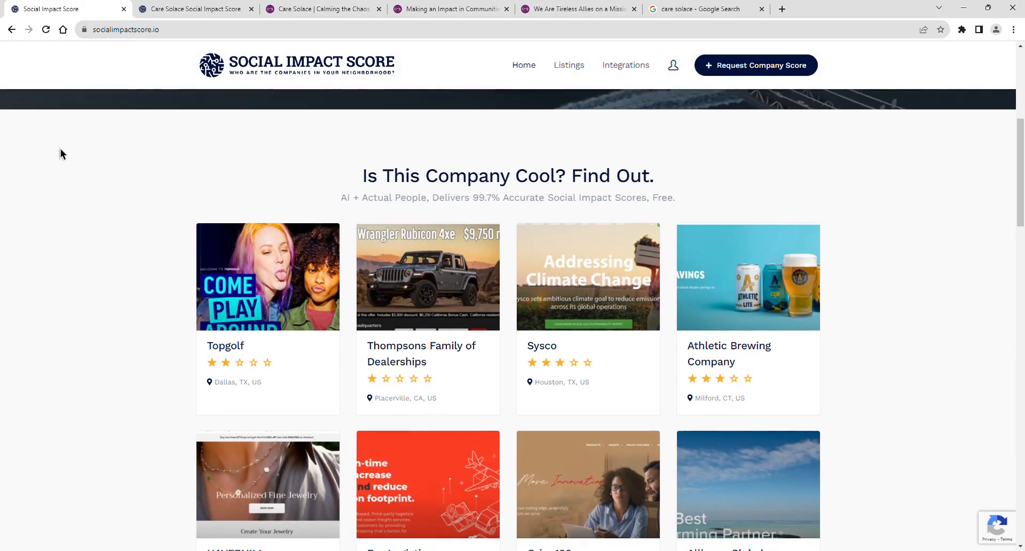
left_click(194, 8)
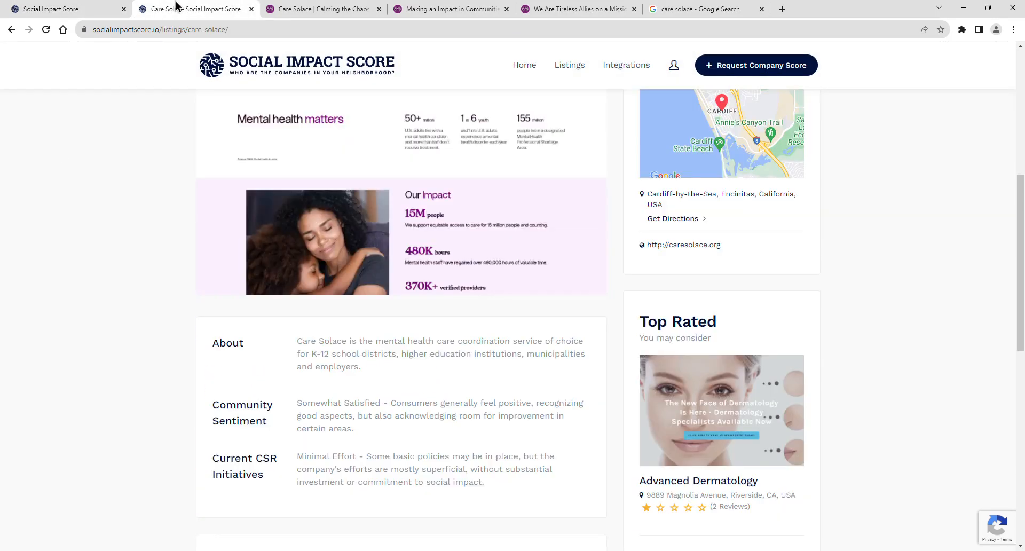